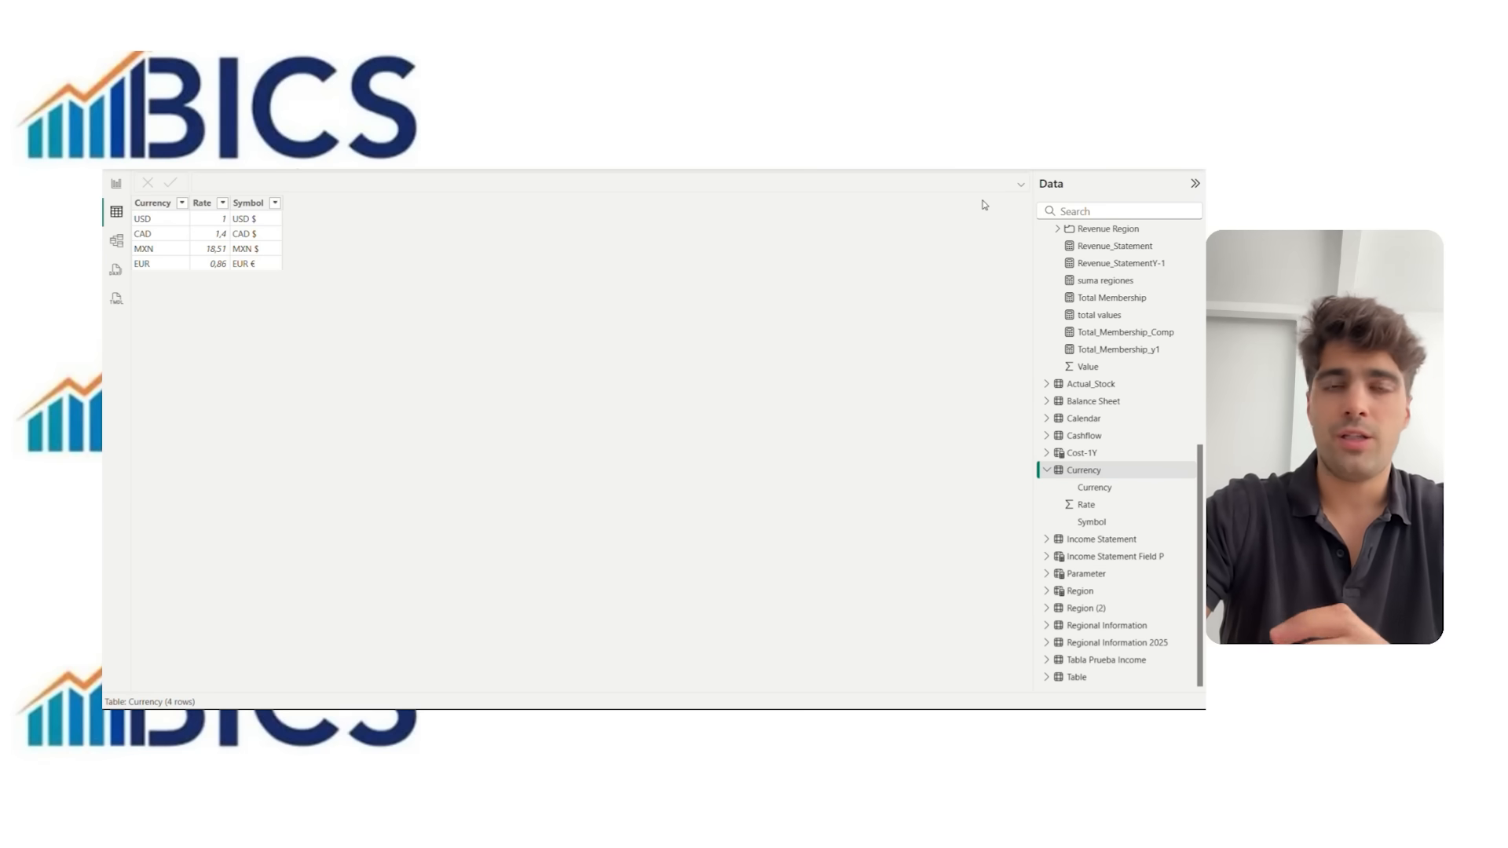
mouse_move(839, 257)
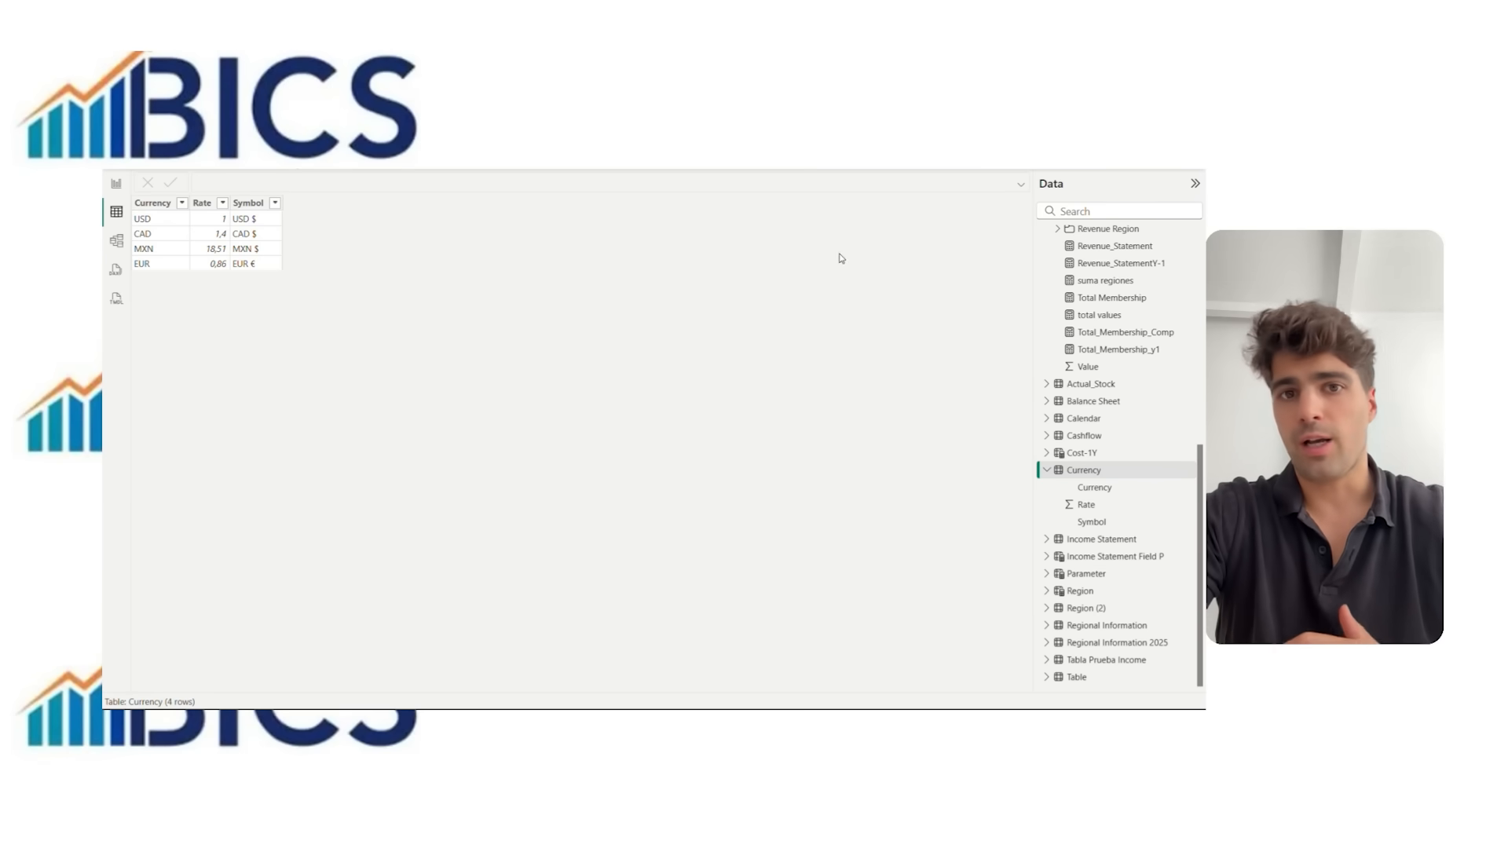
mouse_move(293, 312)
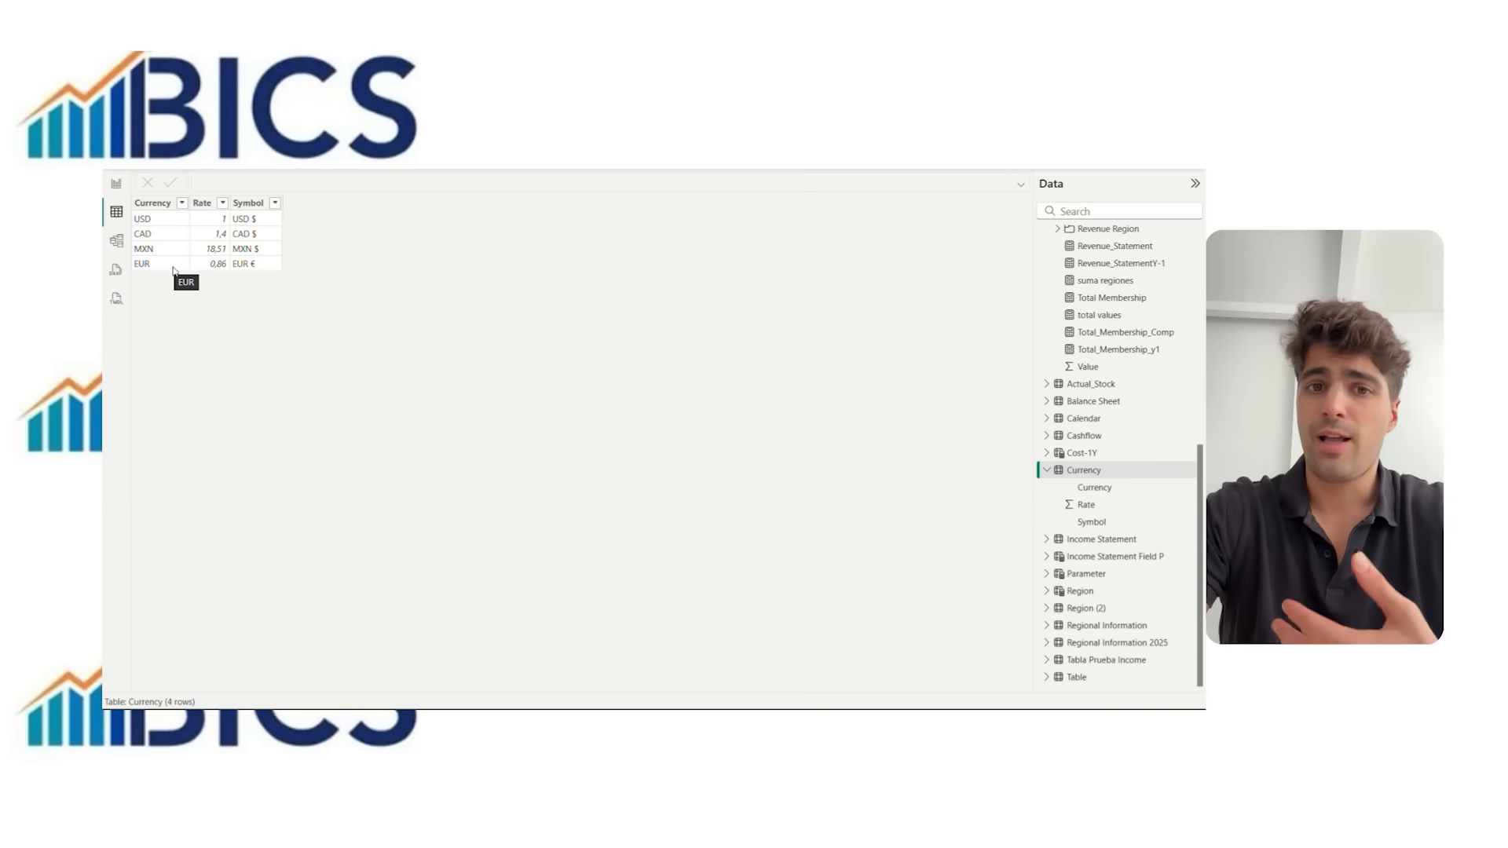
mouse_move(352, 354)
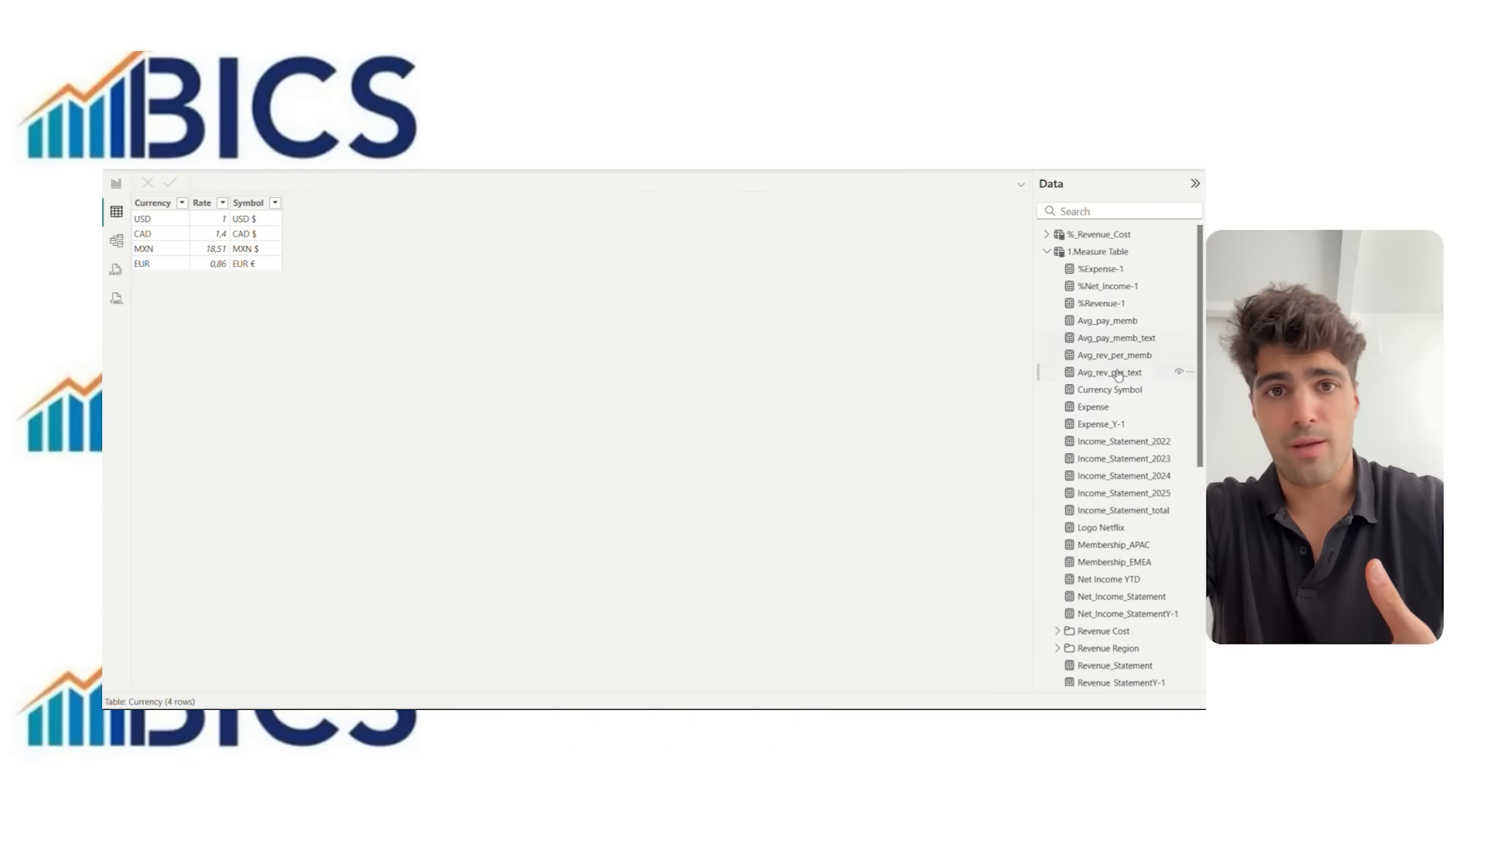
Step: Review the Currency Symbol measure's SWITCH formula returning USD, EUR, CAD and MXN format strings
left_click(1110, 389)
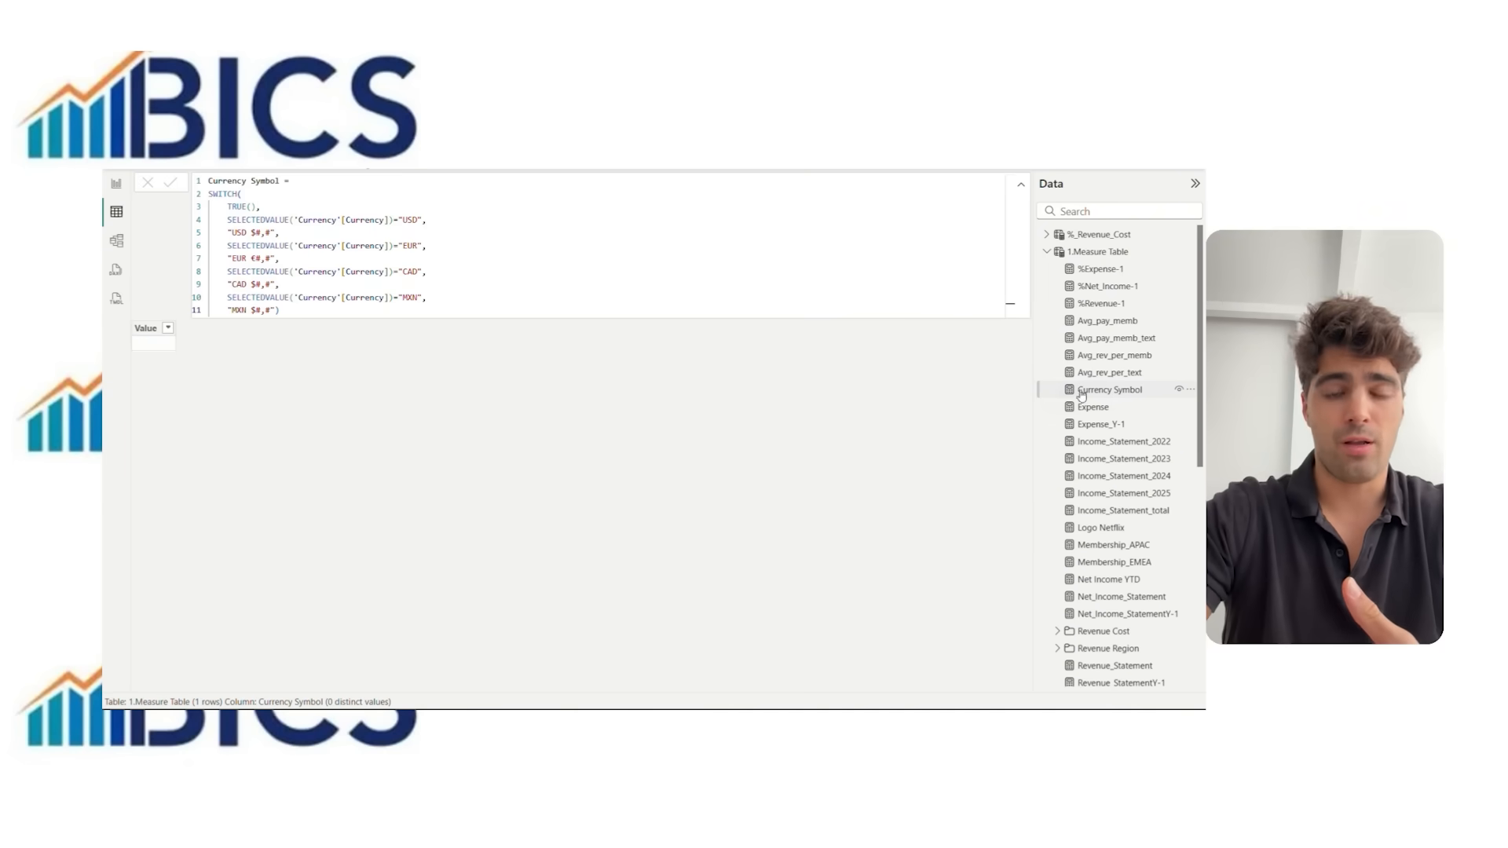
left_click(1109, 390)
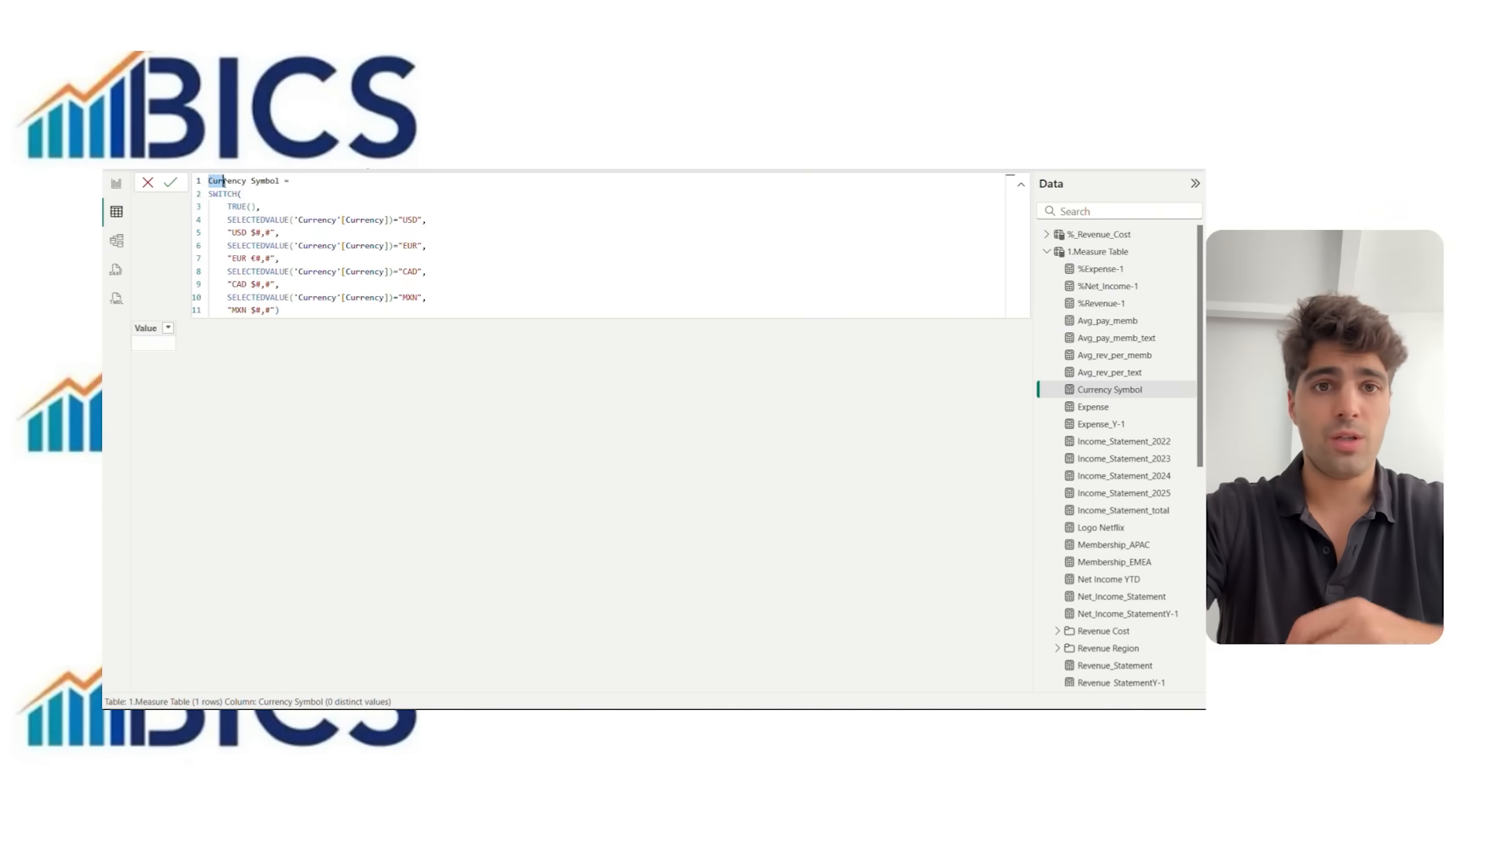
left_click_drag(202, 180, 264, 206)
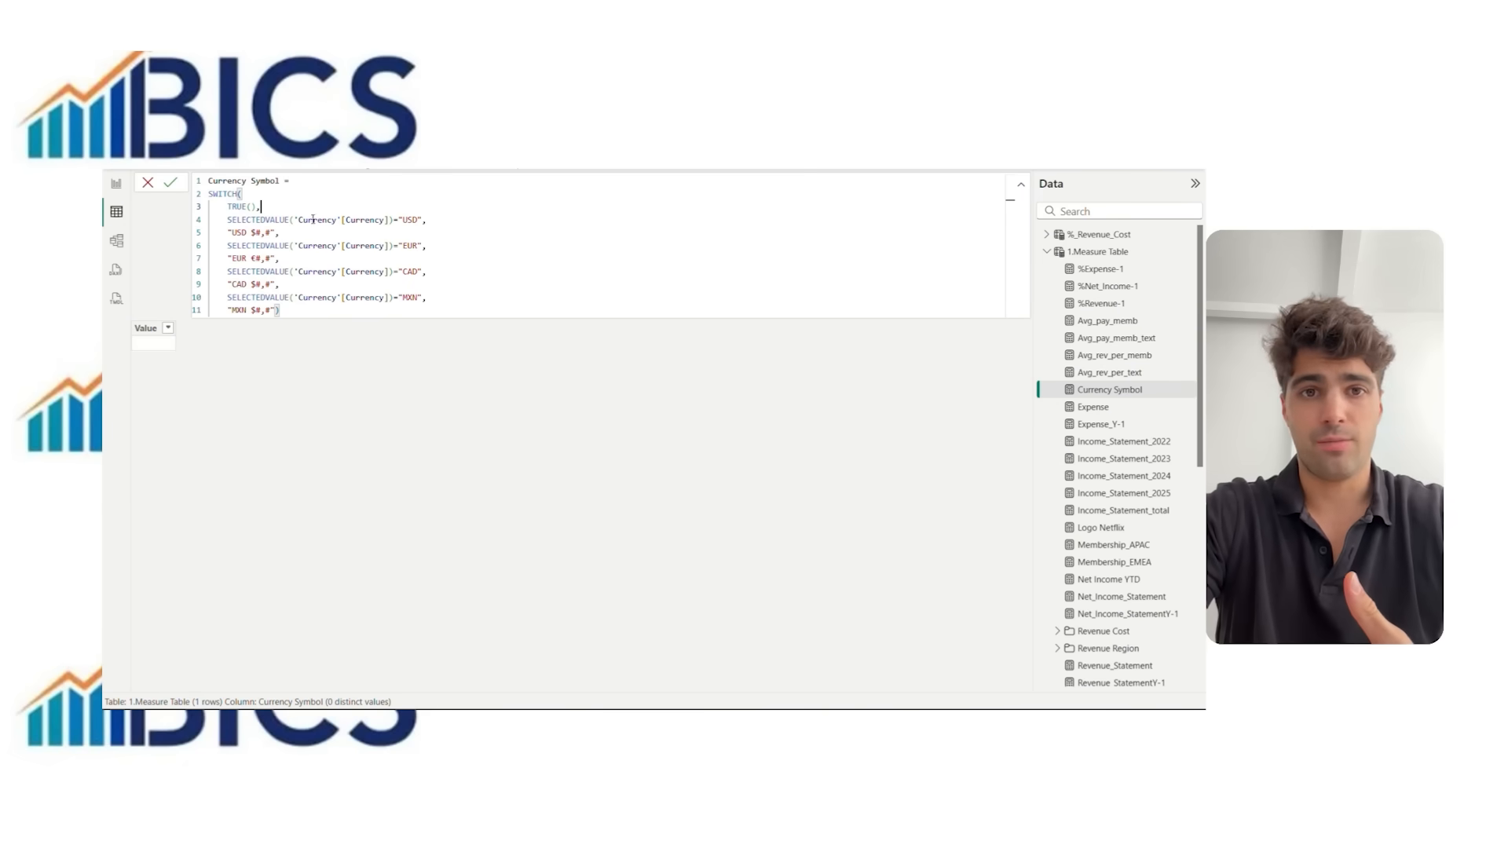
double_click(344, 219)
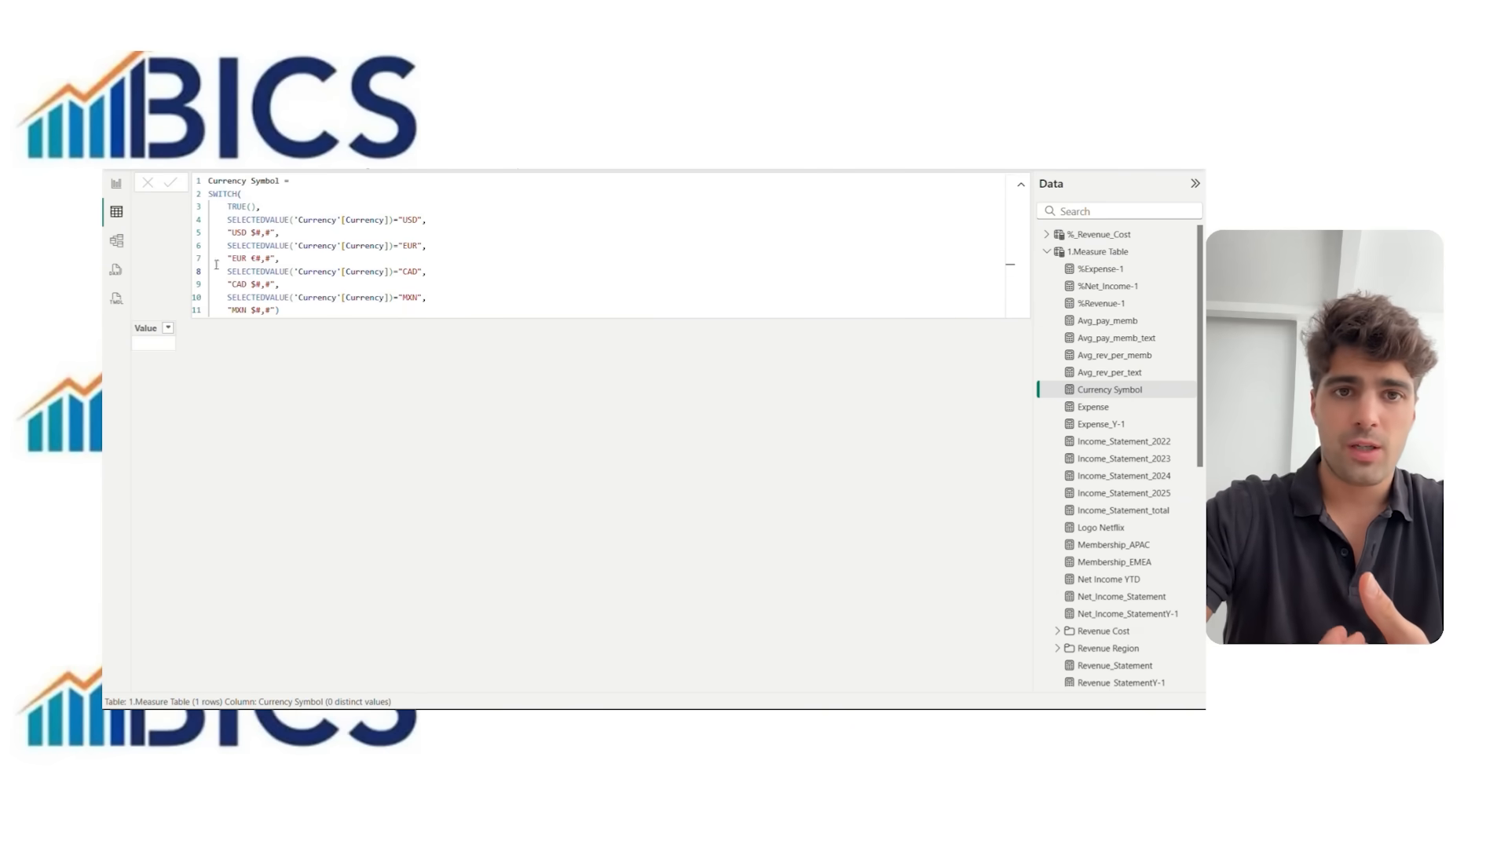
left_click(116, 240)
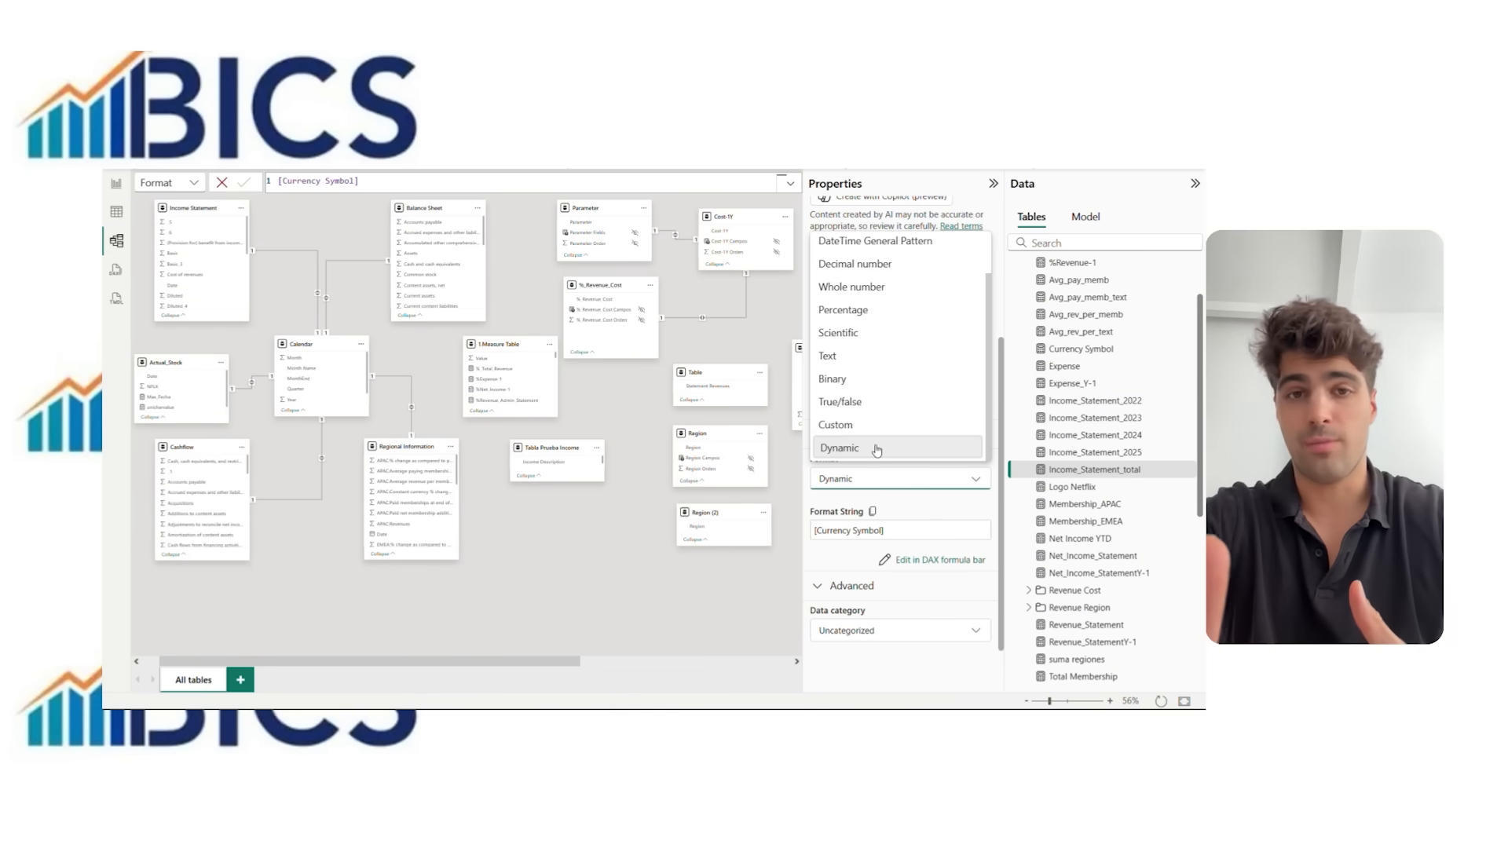
Step: Set Income_Statement_total's format to Dynamic with [Currency Symbol] as the format string
left_click(841, 447)
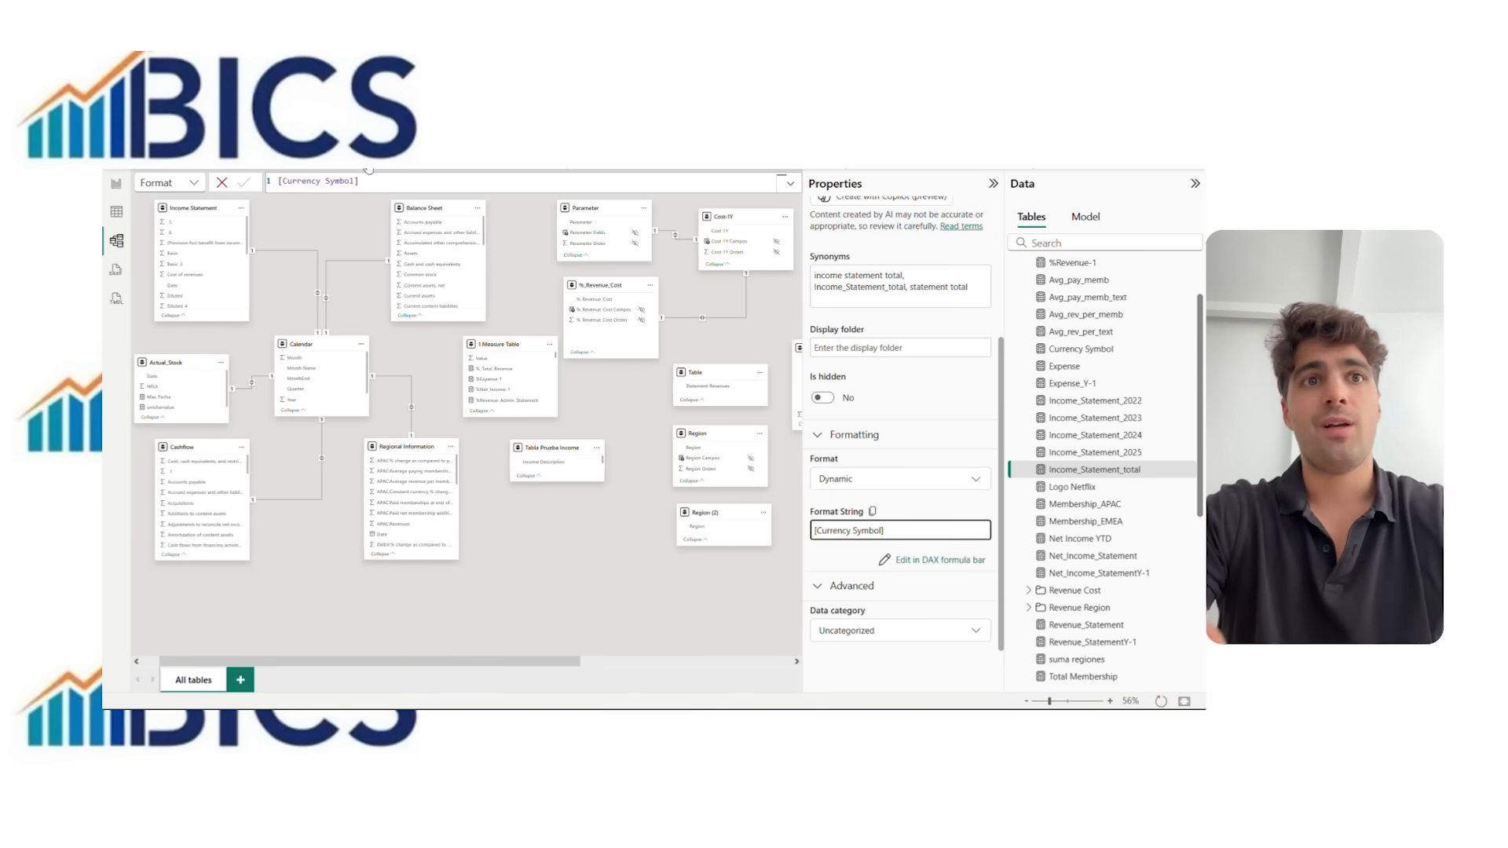
triple_click(316, 181)
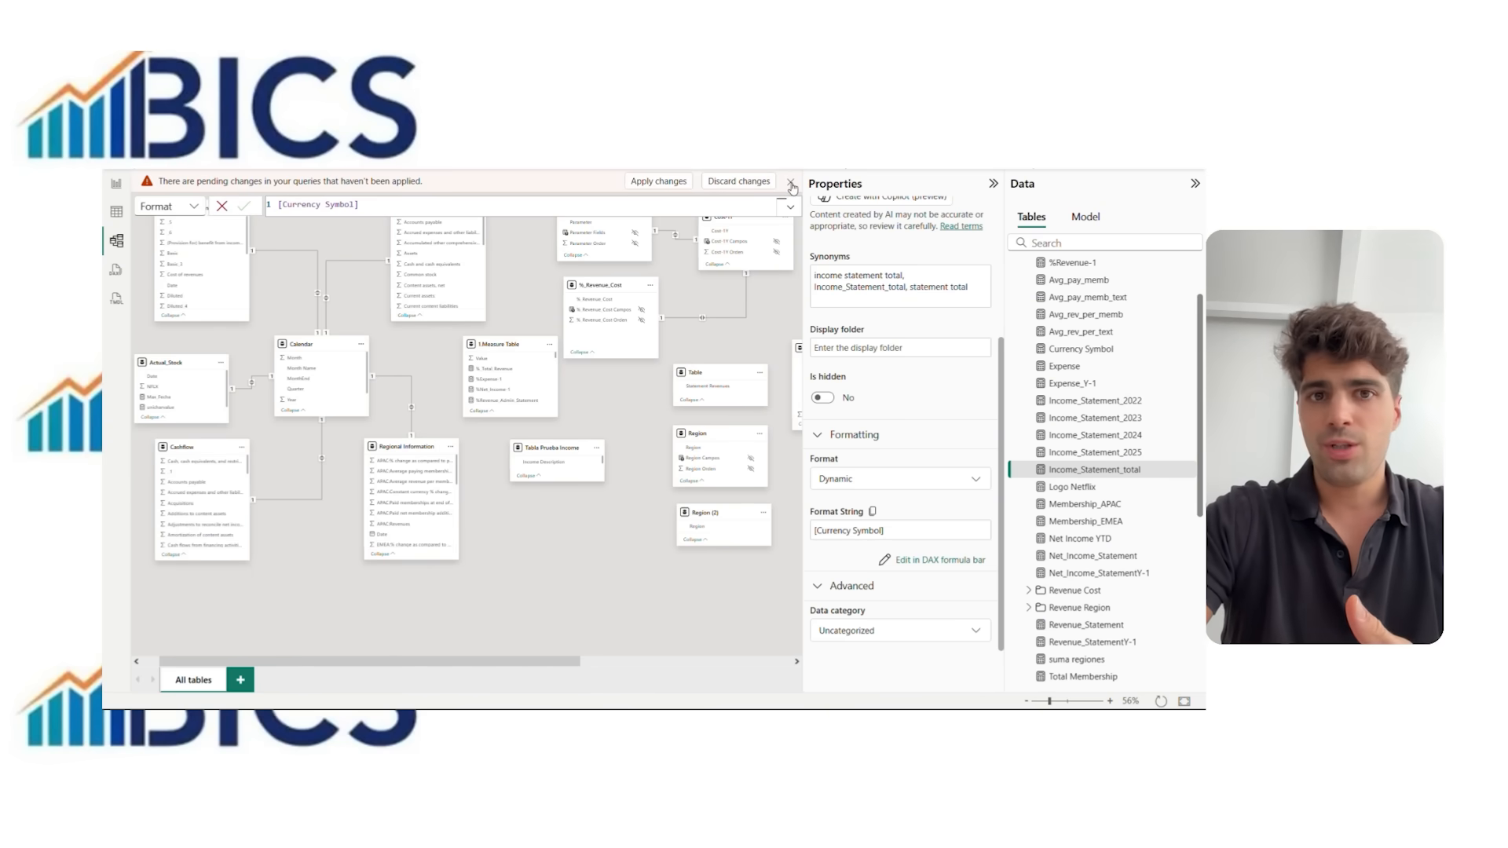
Step: Cycle the currency slicer through USD, MXN, CAD, ending on EUR with € values
left_click(791, 185)
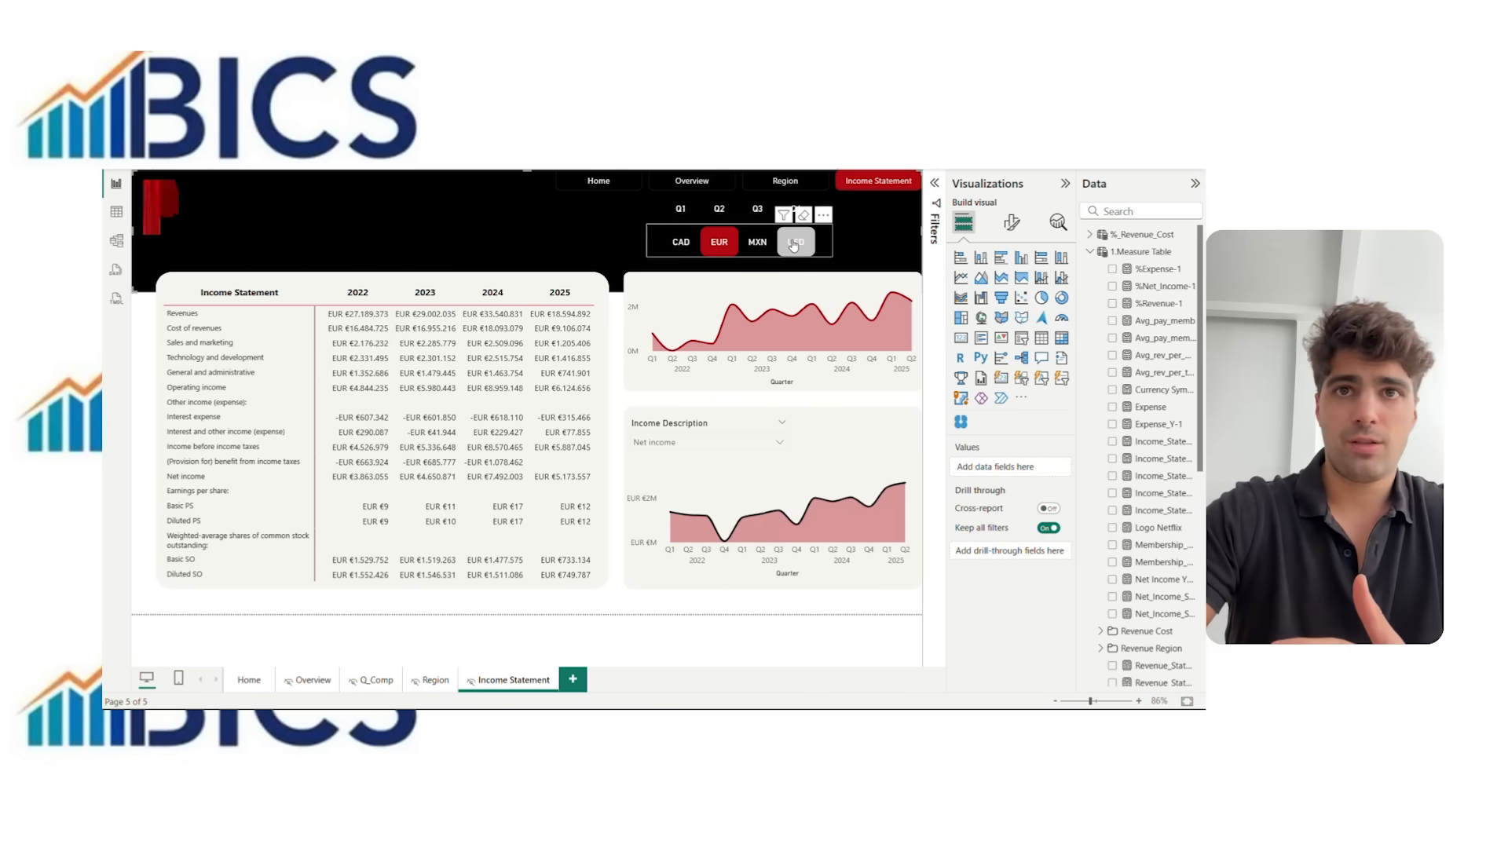
left_click(757, 241)
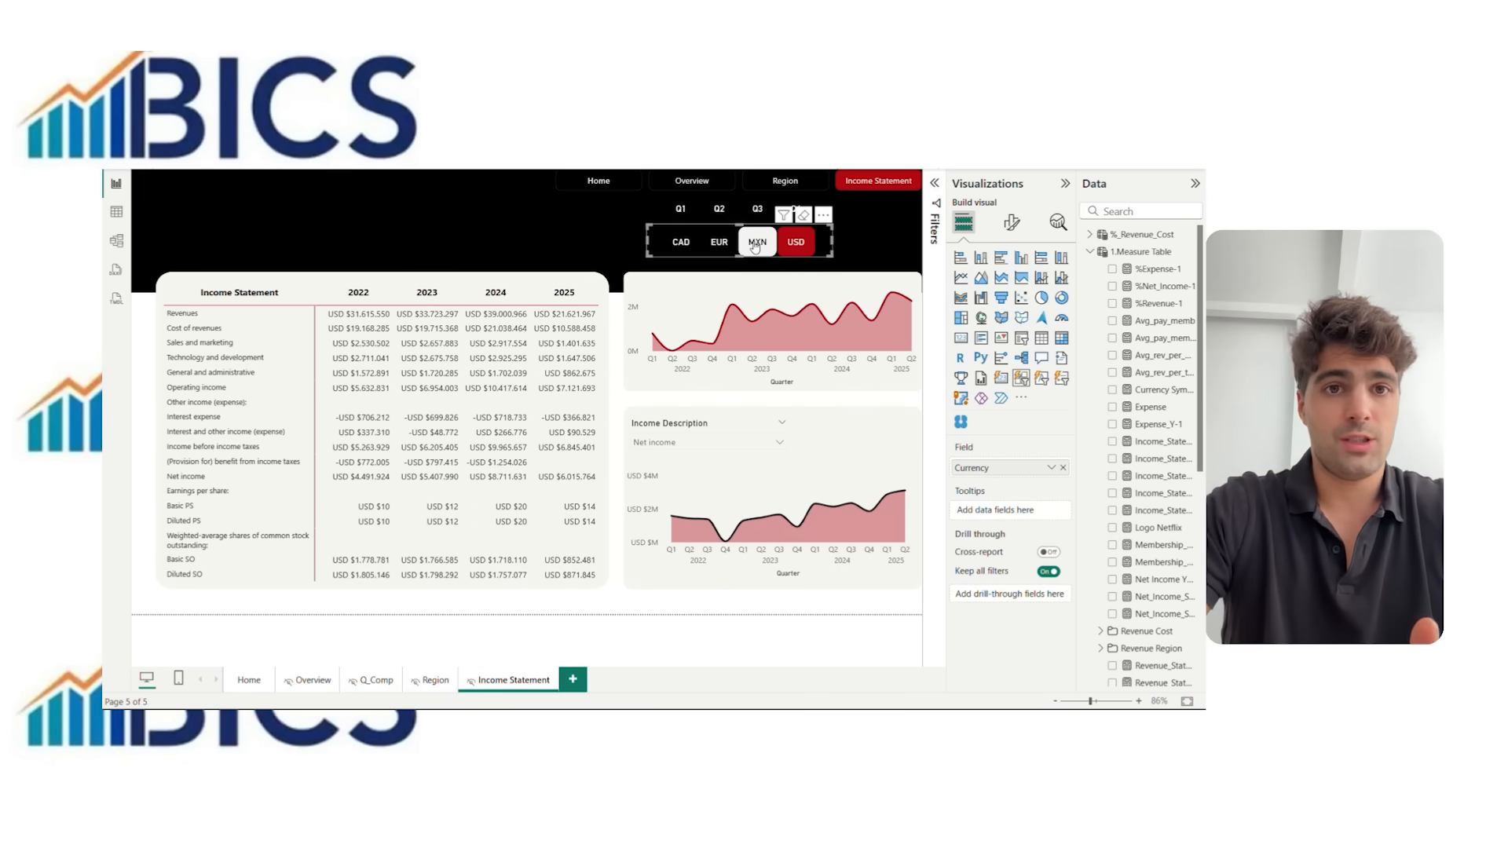
left_click(719, 241)
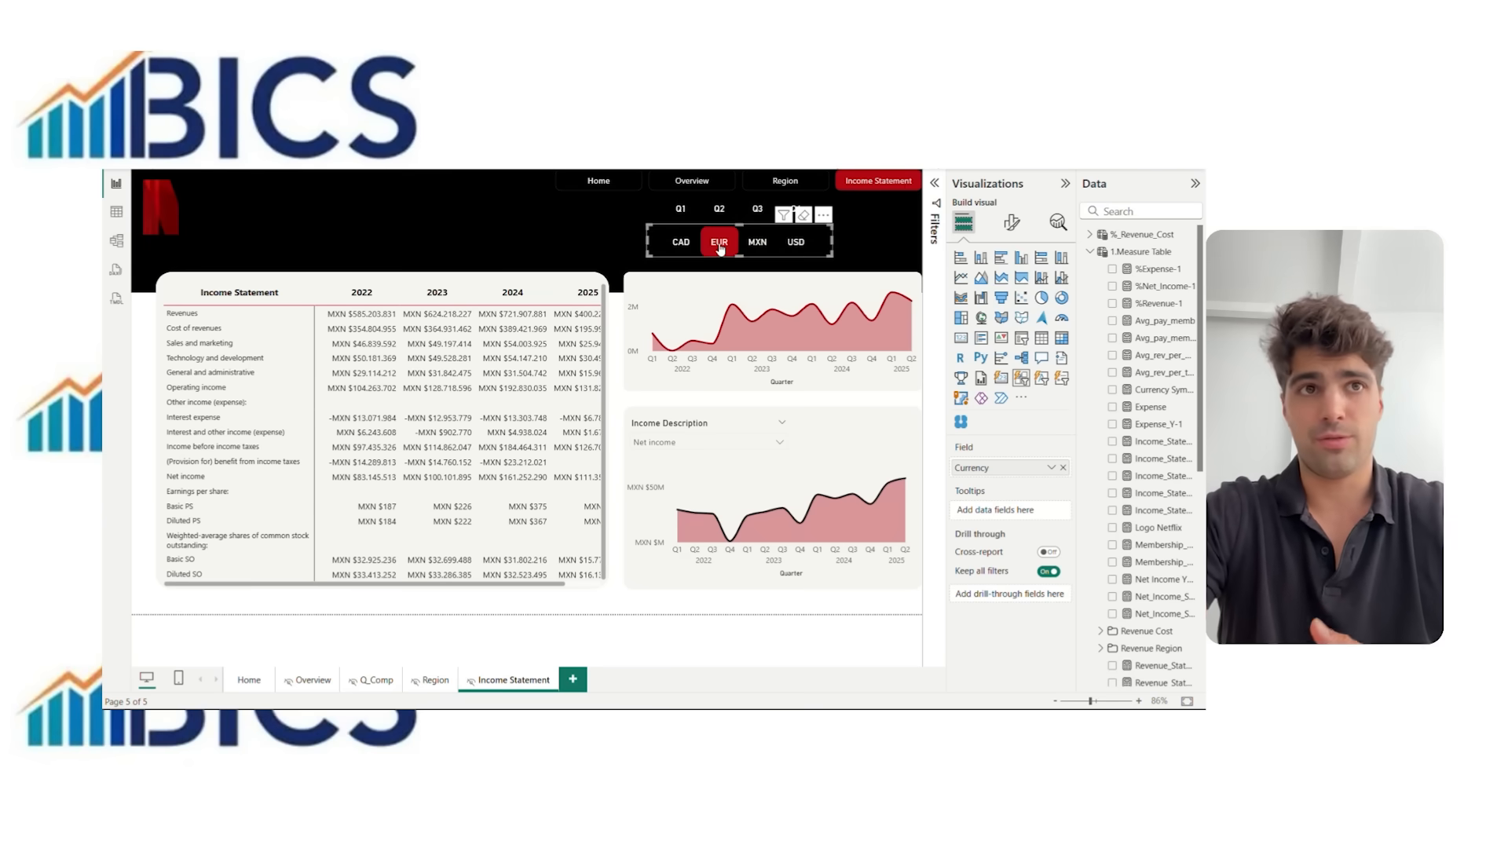
left_click(680, 241)
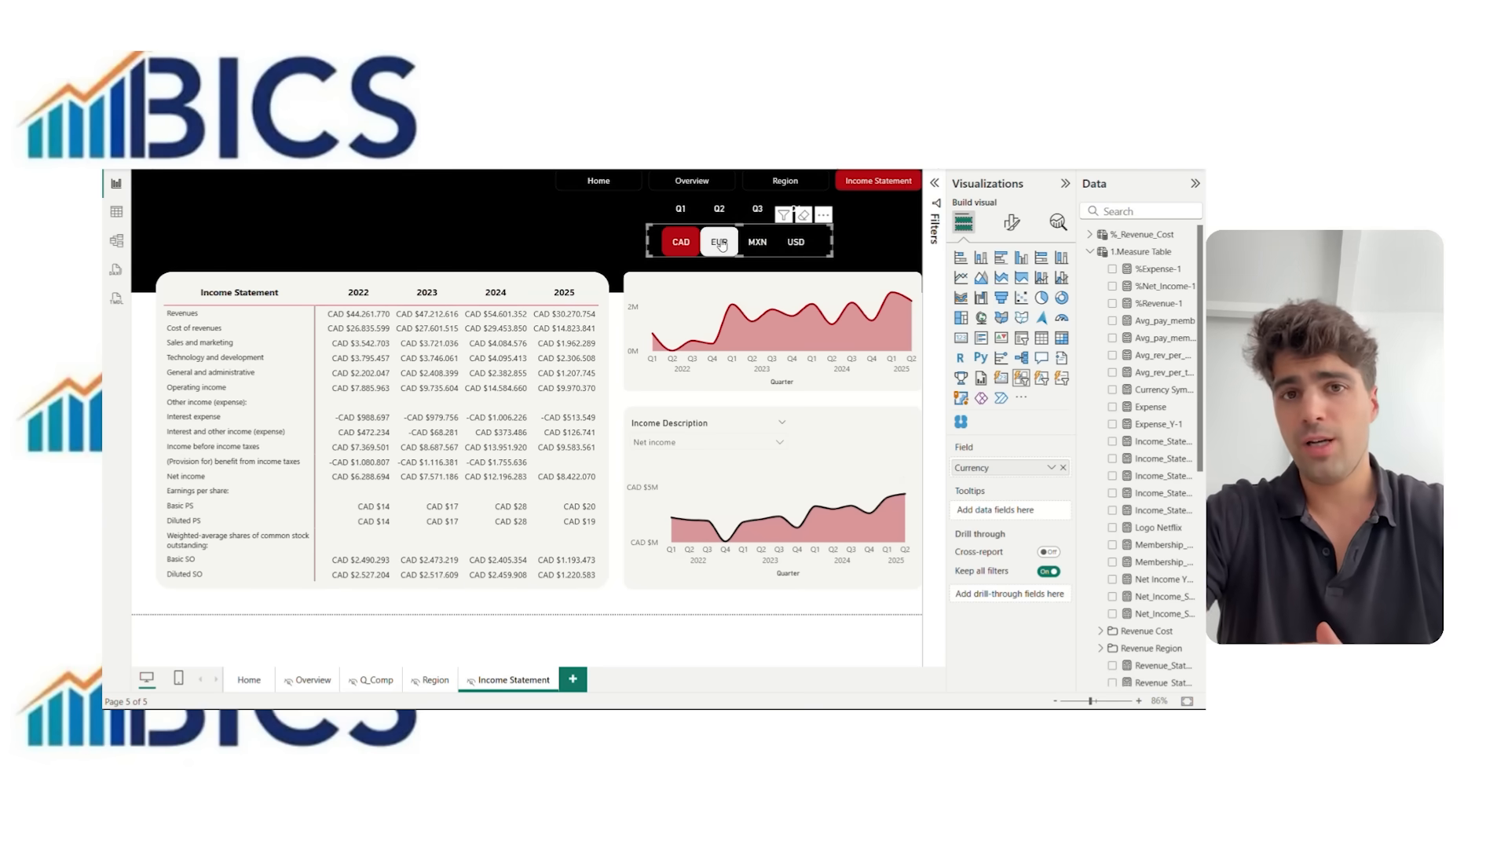
left_click(758, 241)
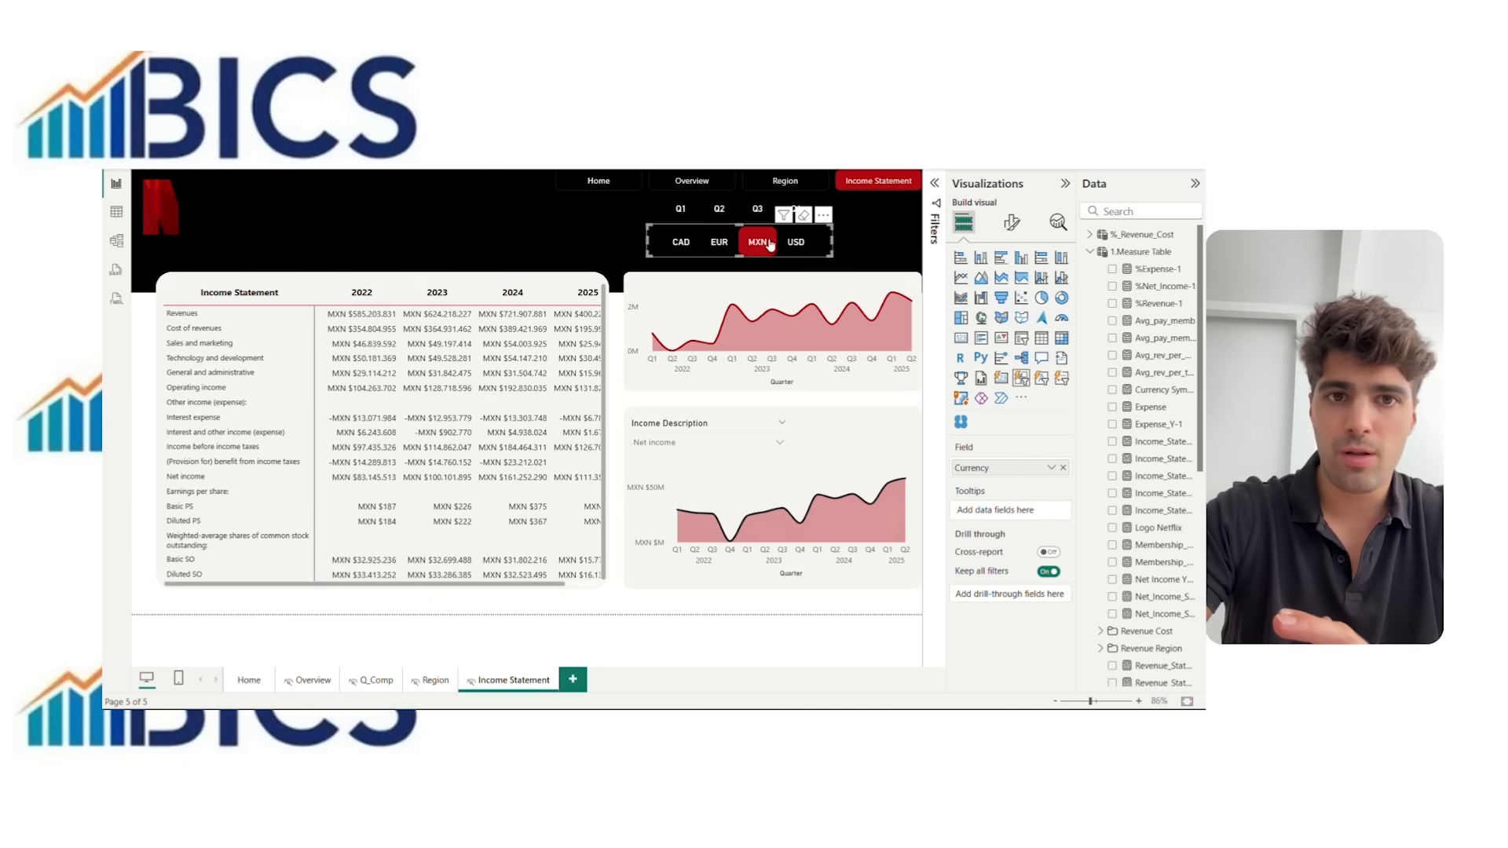
left_click(794, 241)
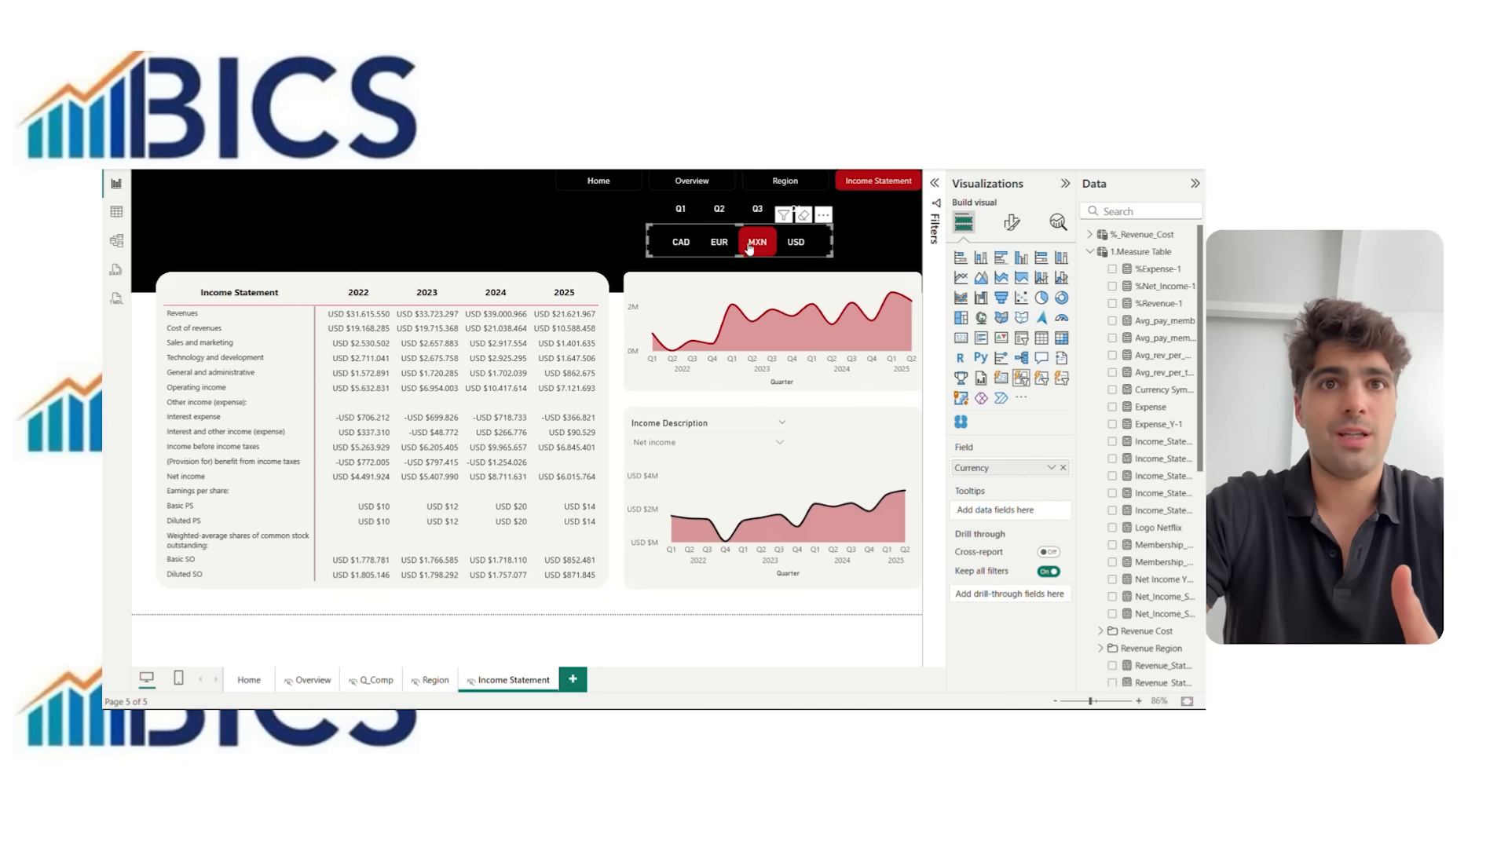
left_click(757, 241)
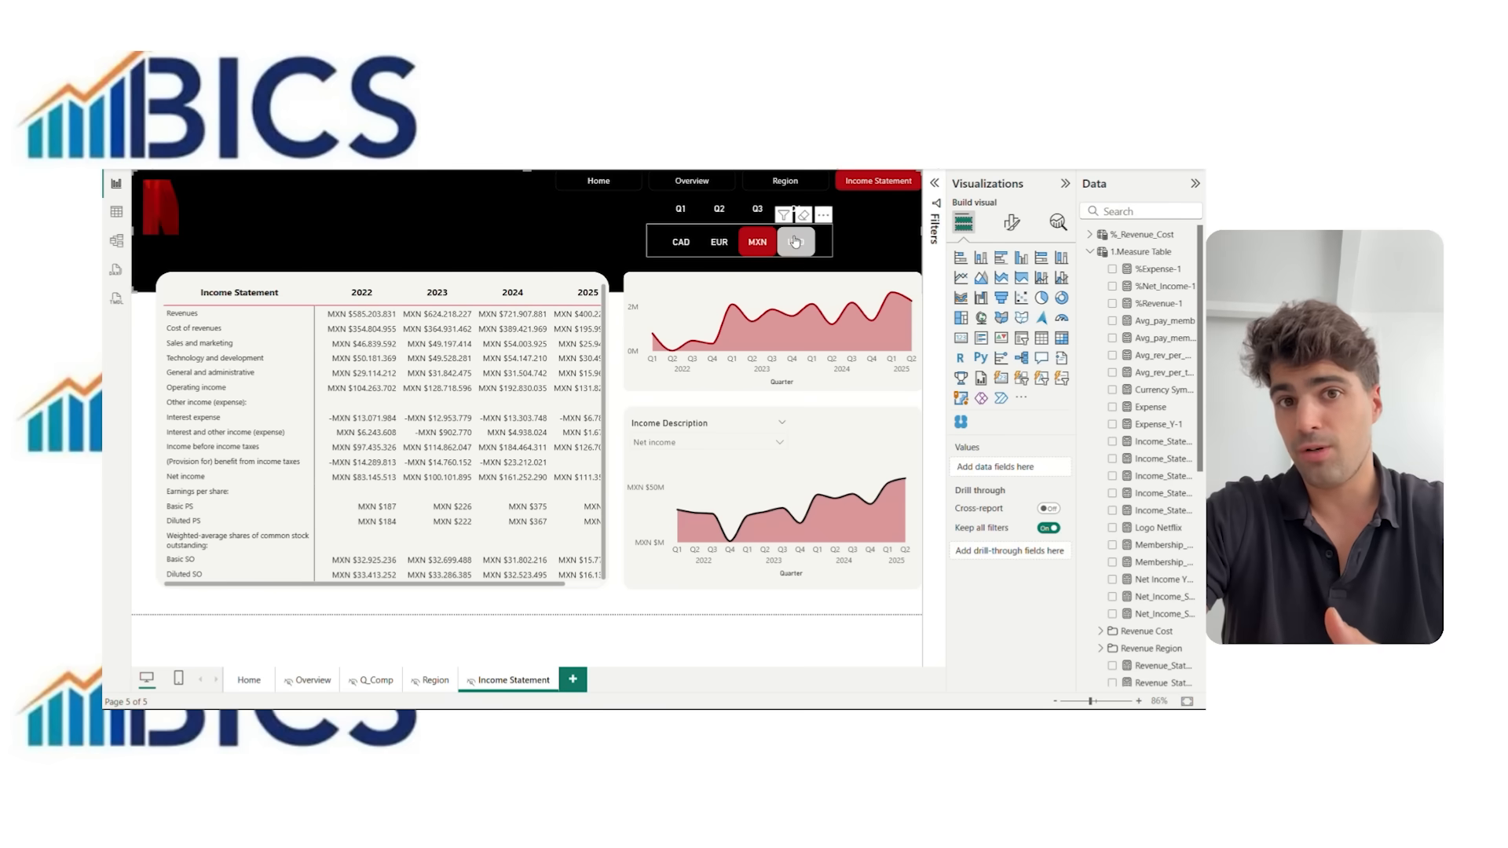
left_click(719, 241)
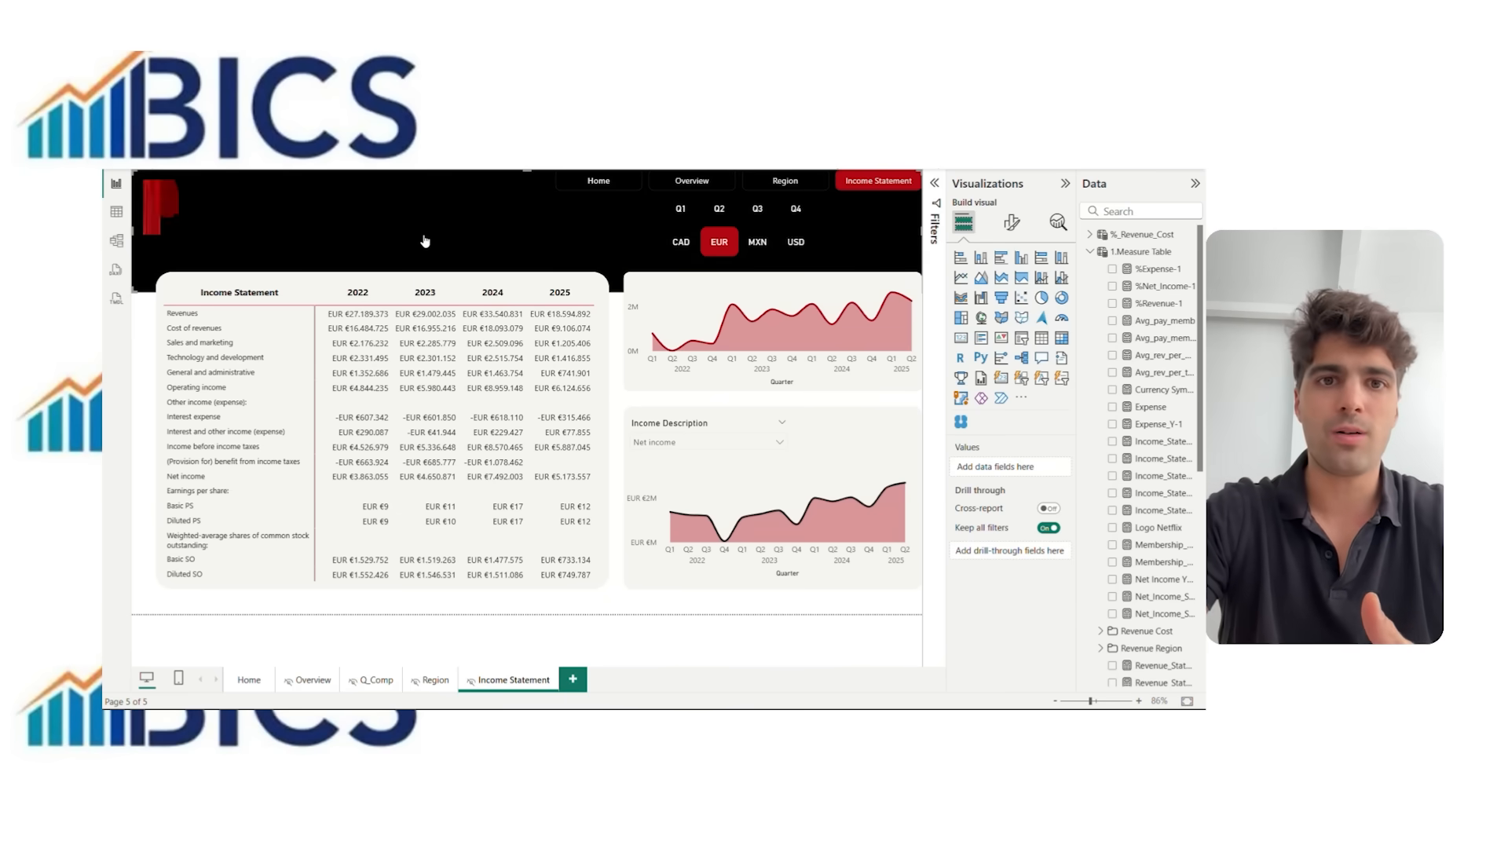
mouse_move(438, 231)
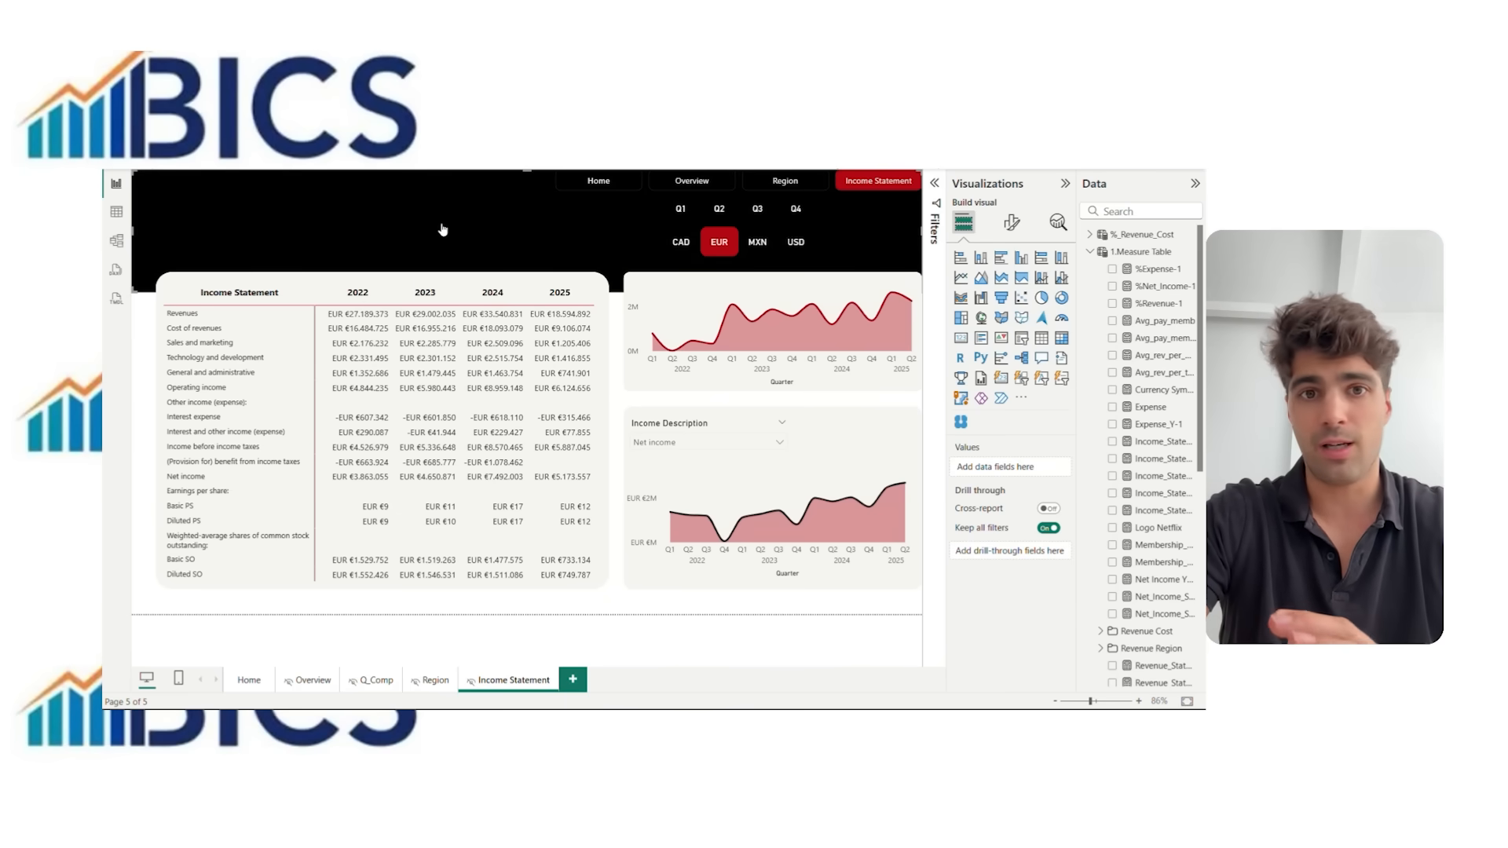